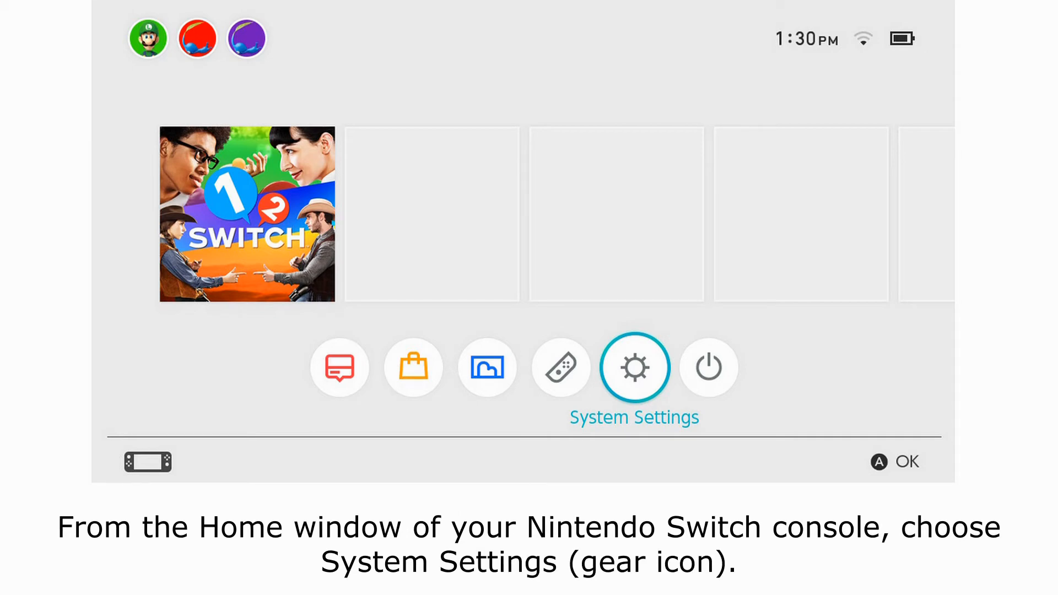
Step: Open System Settings from the gear icon, showing the Internet section with wired connection status
{"action": "left_click", "coordinate": [634, 367]}
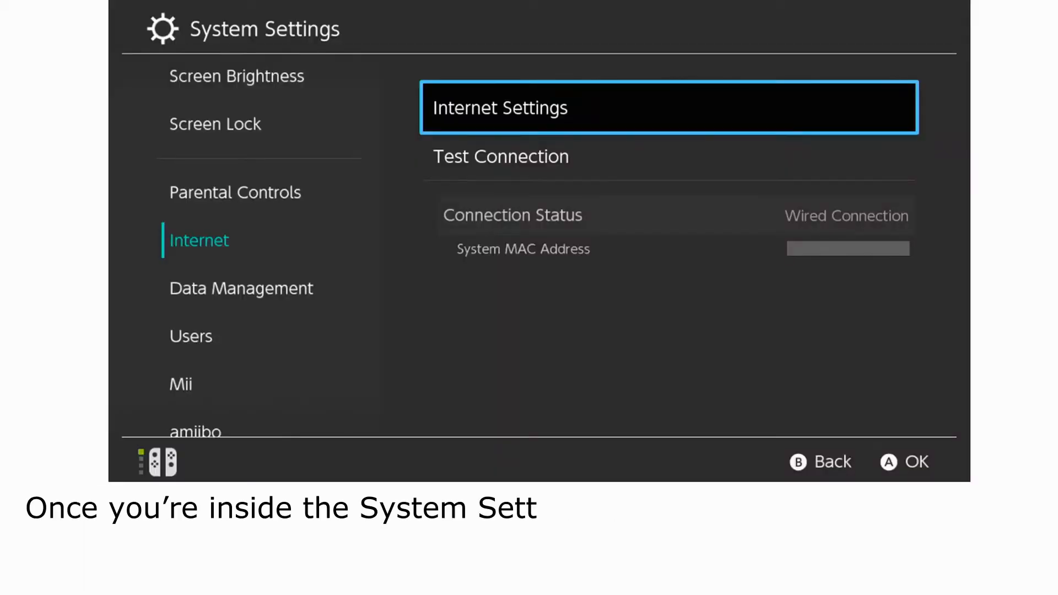